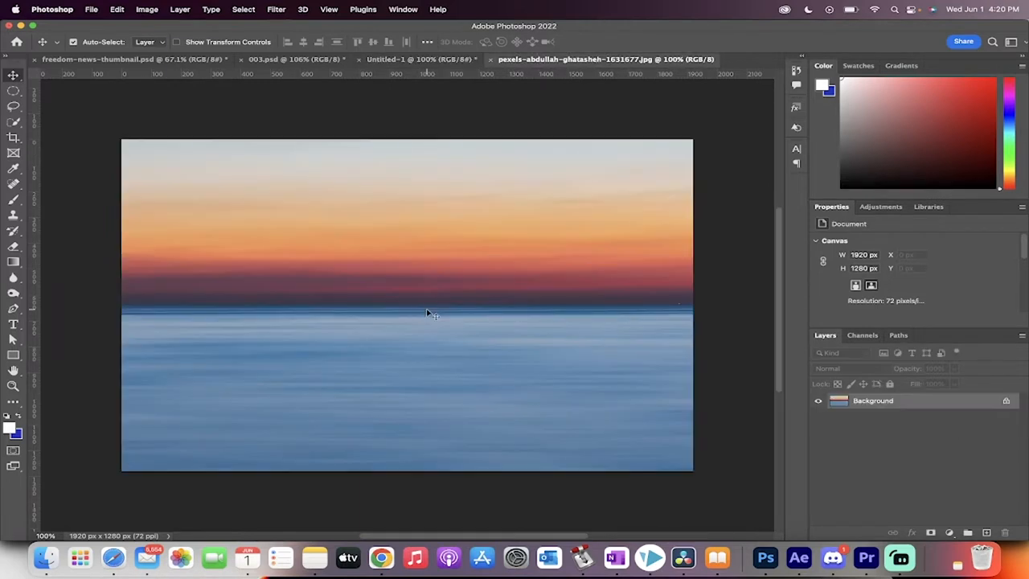
mouse_move(419, 59)
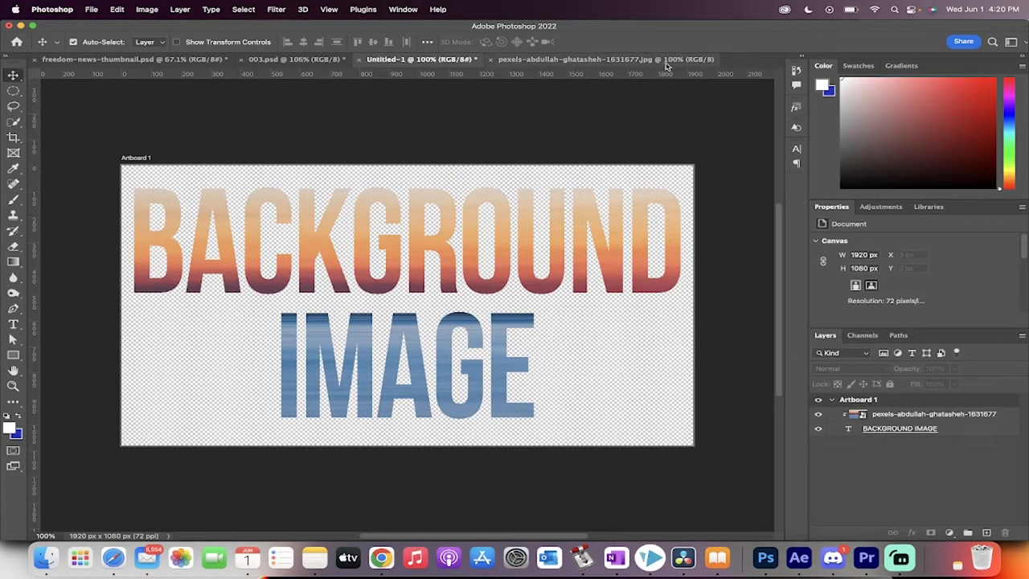
Step: Create a 1920x1080 document with a transparent background and artboard
click(91, 9)
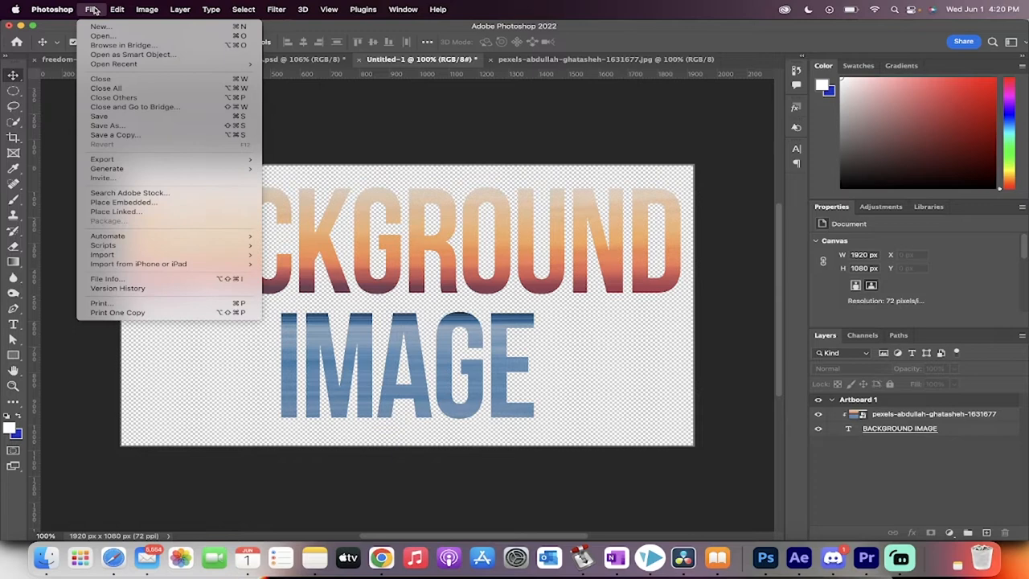
click(633, 134)
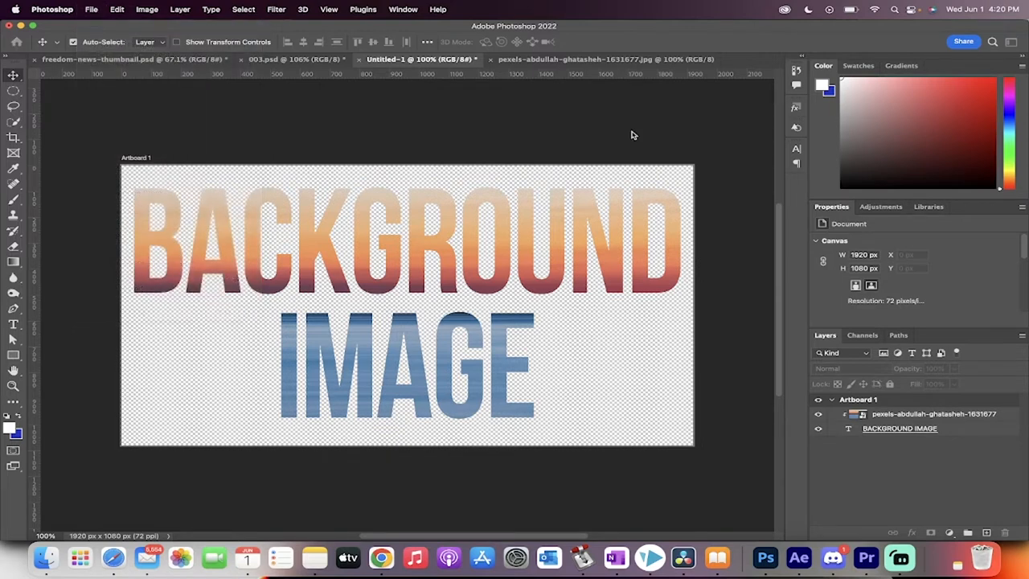
click(91, 9)
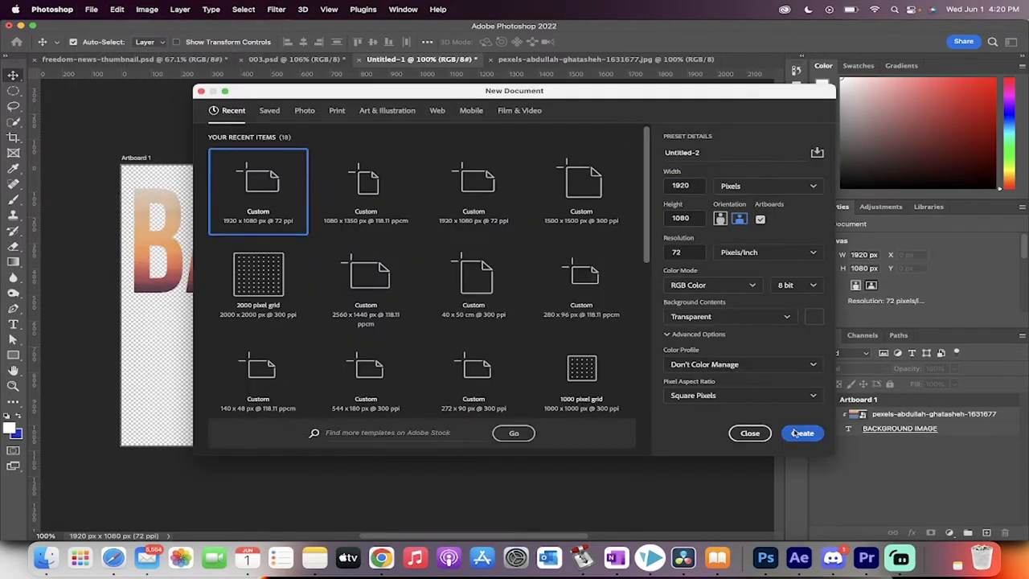
click(801, 433)
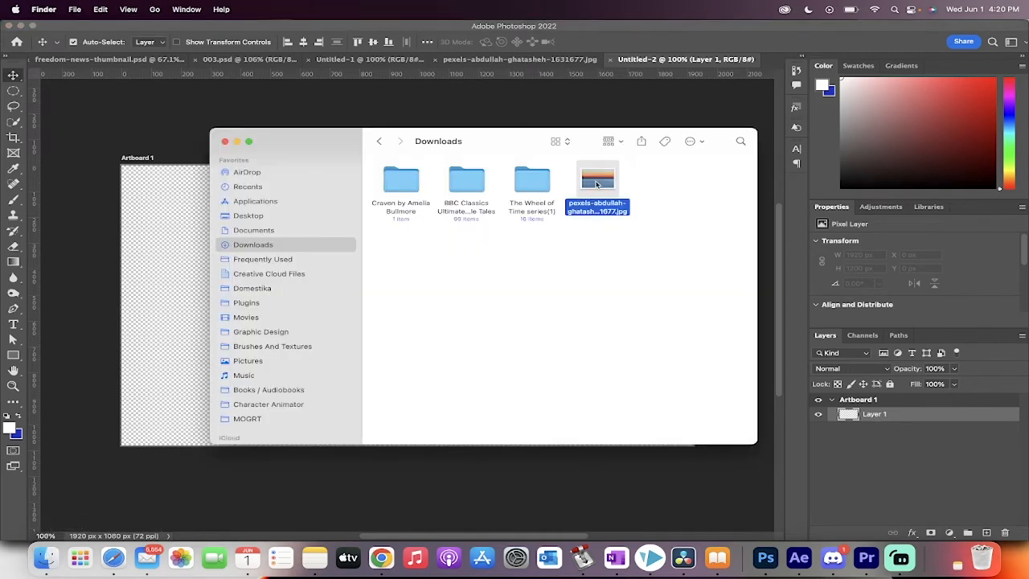
Step: Drag the pexels sunset sea JPG from Downloads onto the artboard as a layer
drag(597, 181, 470, 301)
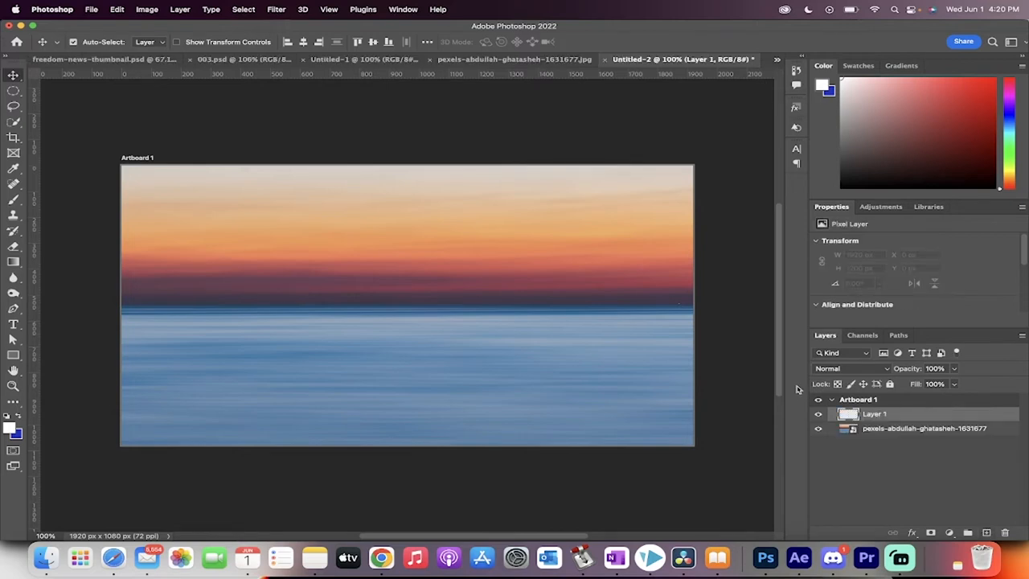
Step: Type 'BACKGROUND IMAGE' in white Bebas Neue Bold 480 pt and centre it
click(13, 323)
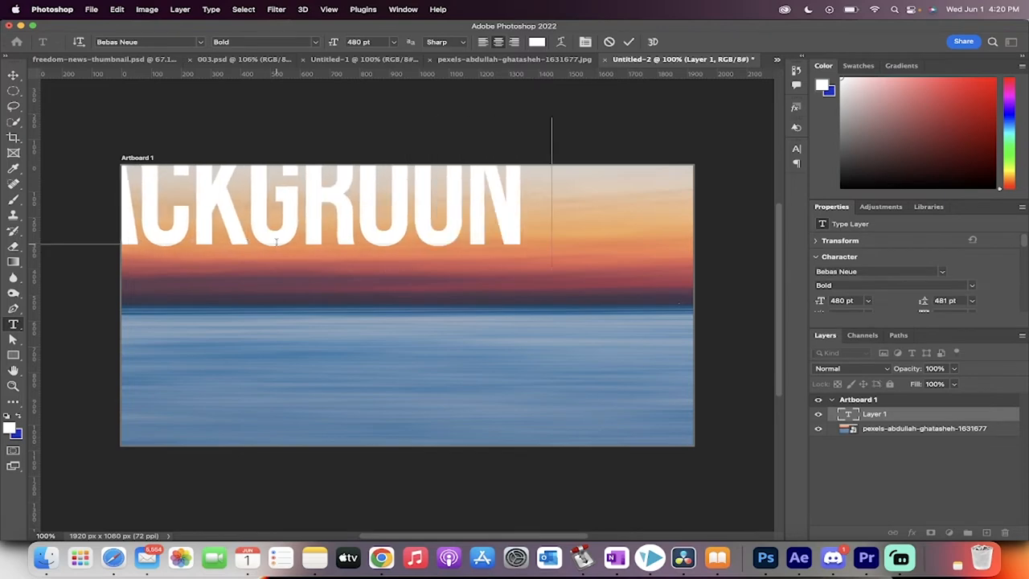
text(IMAGE)
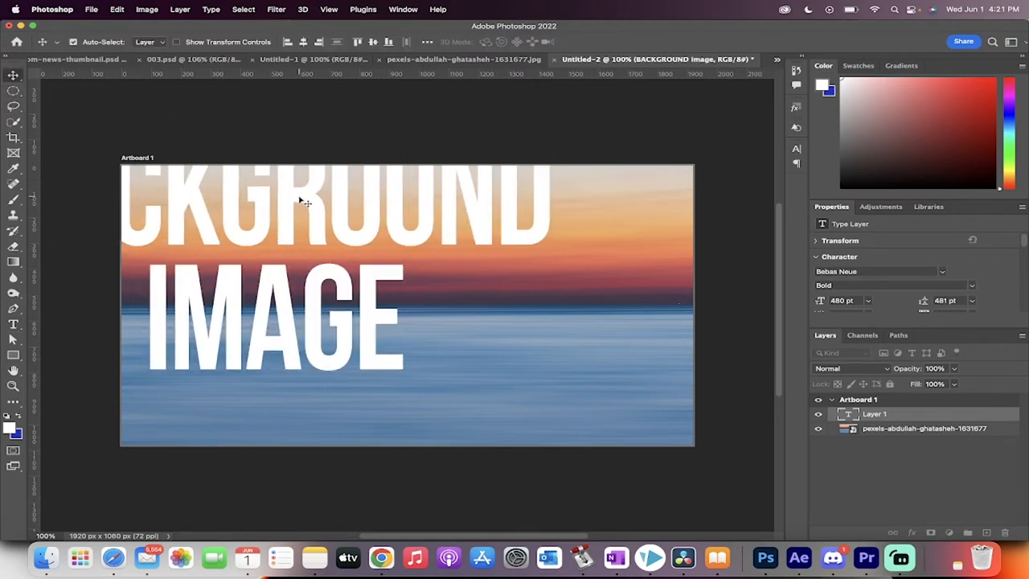
drag(306, 201, 434, 249)
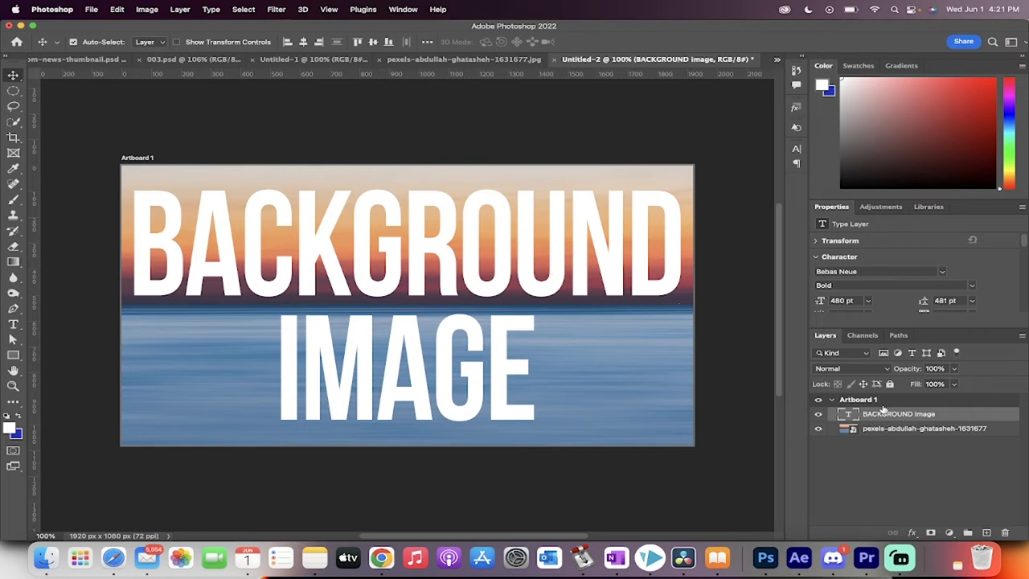
Step: Select the sunset photo layer to clip it to the text layer
click(924, 428)
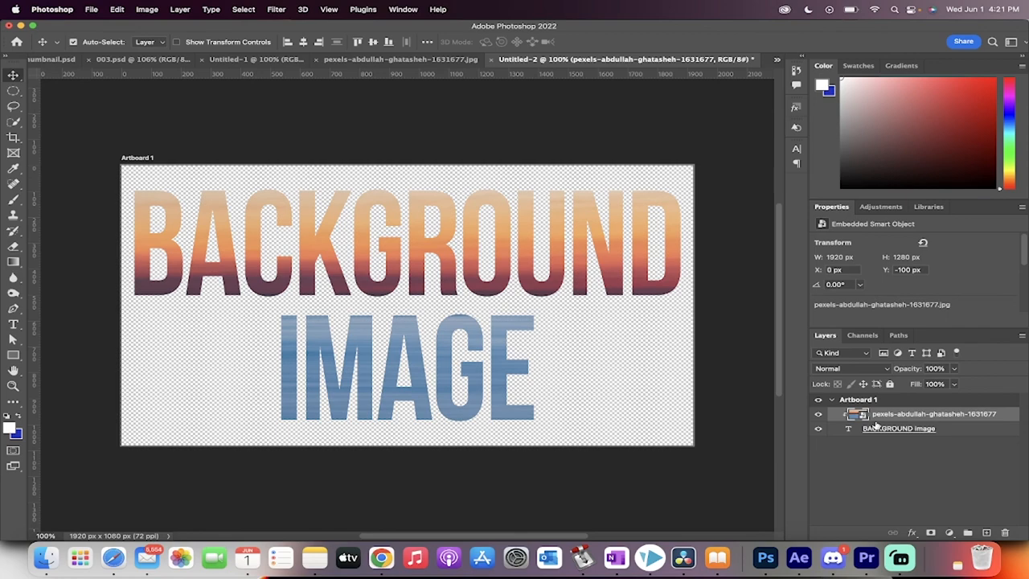
mouse_move(832, 557)
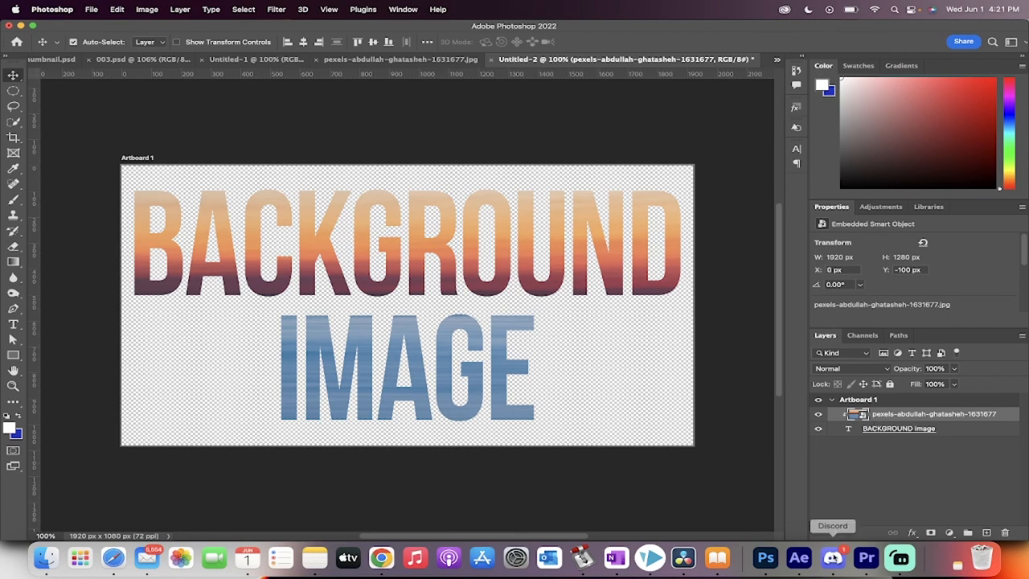